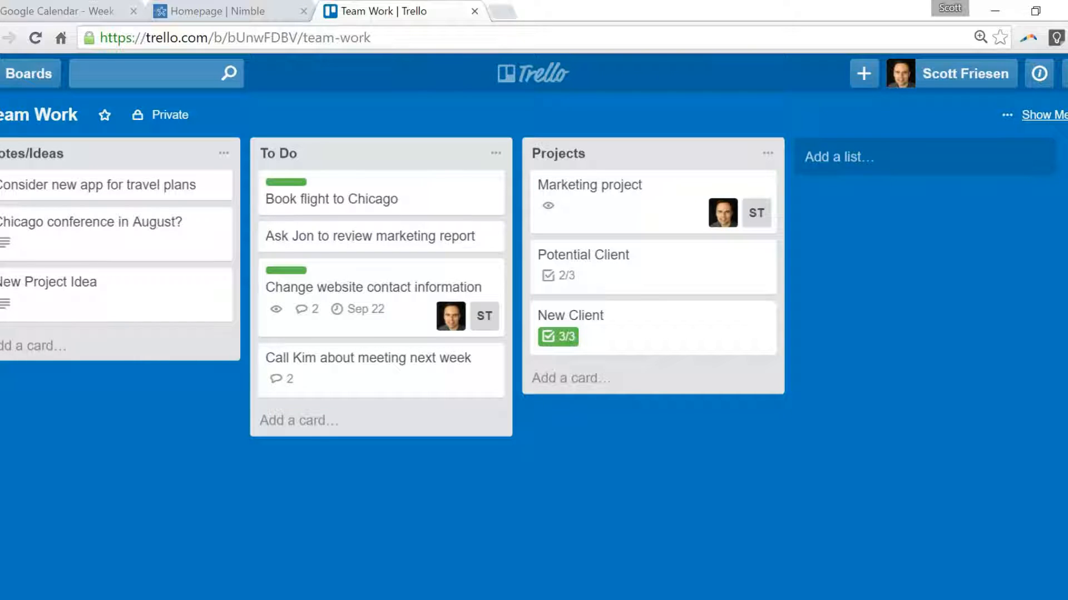
{"action": "mouse_move", "coordinate": [942, 260]}
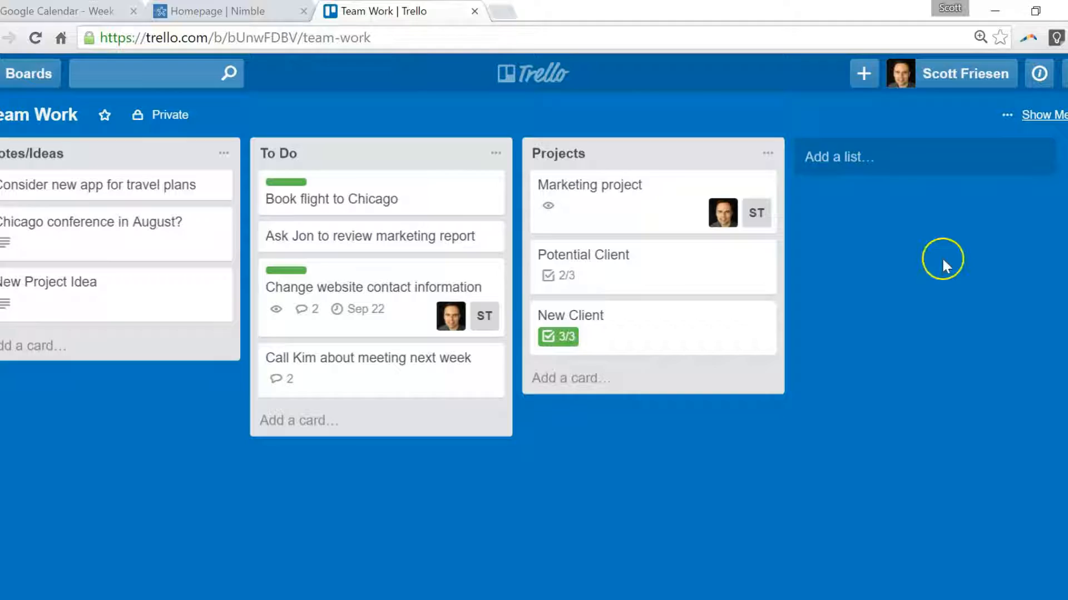
{"action": "mouse_move", "coordinate": [597, 461]}
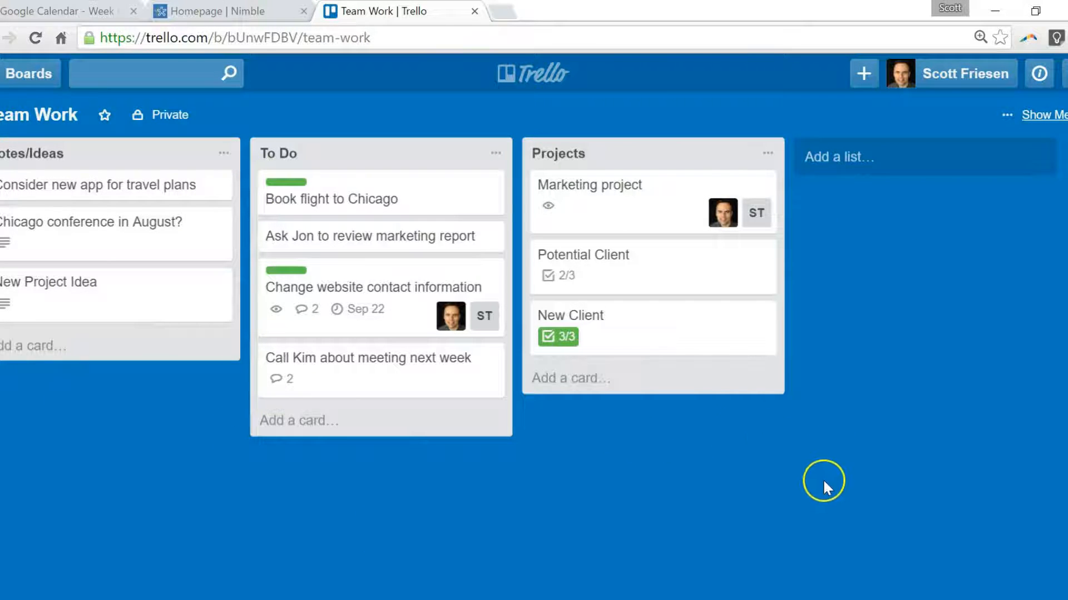
{"action": "mouse_move", "coordinate": [482, 298]}
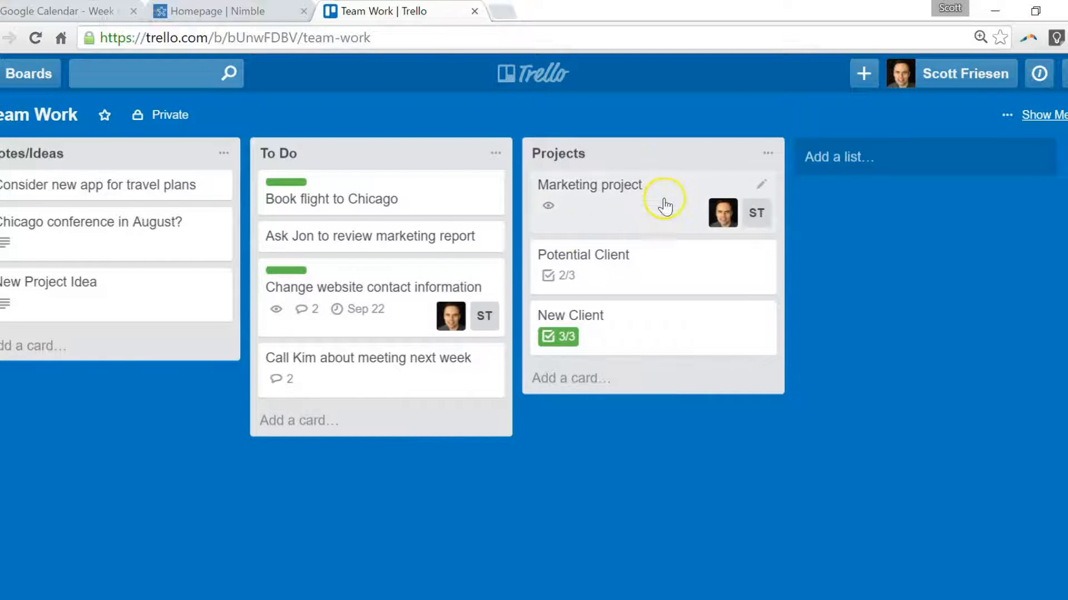
{"action": "mouse_move", "coordinate": [424, 303]}
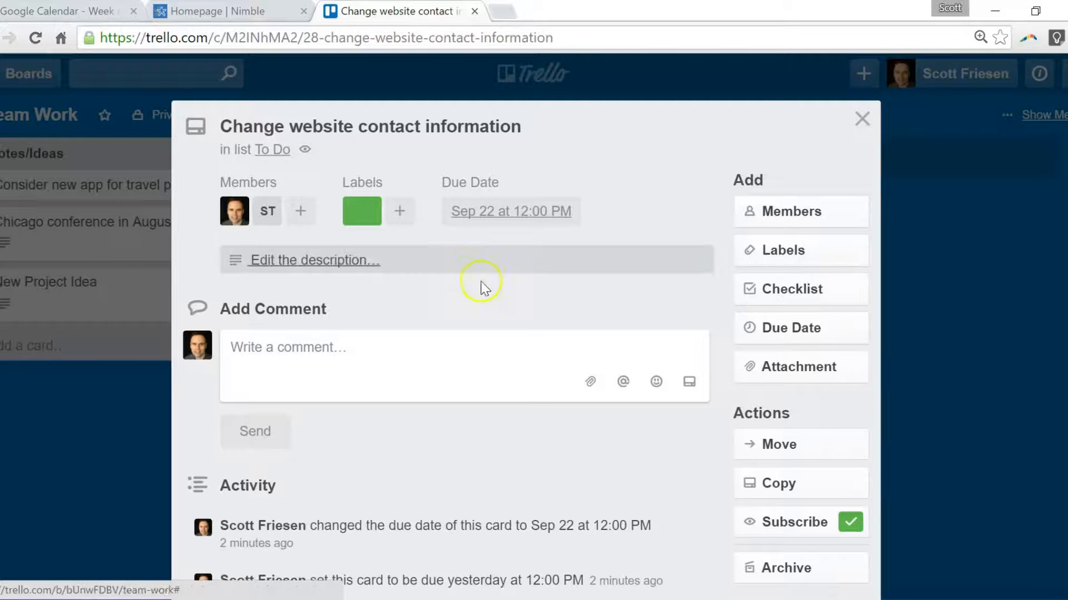
Step: Set the card's due date to Sep 23 and swap its green label for yellow
{"action": "left_click", "coordinate": [510, 210]}
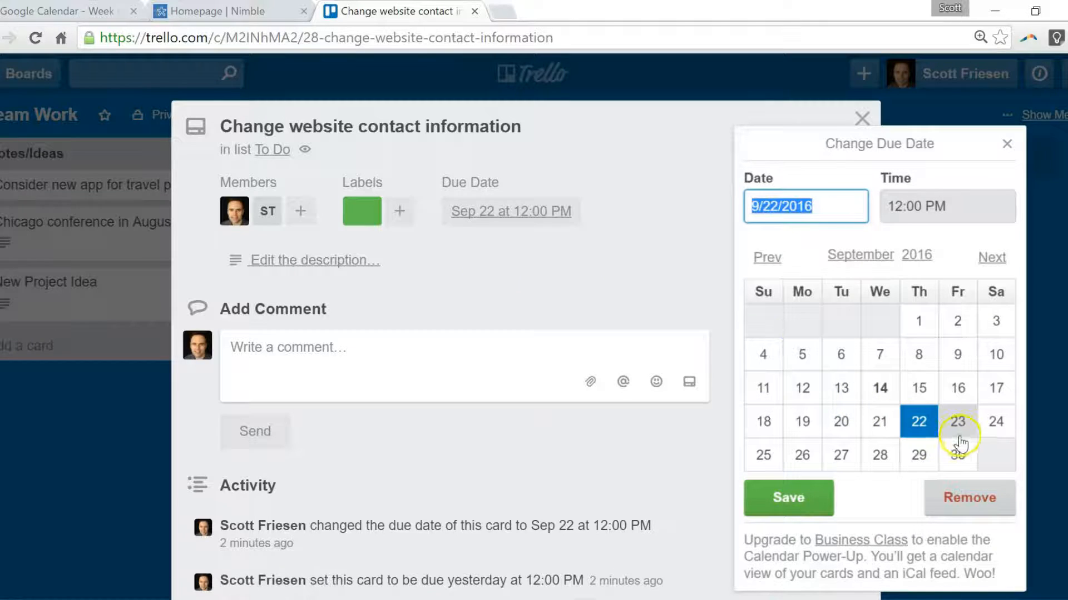
{"action": "left_click", "coordinate": [788, 498]}
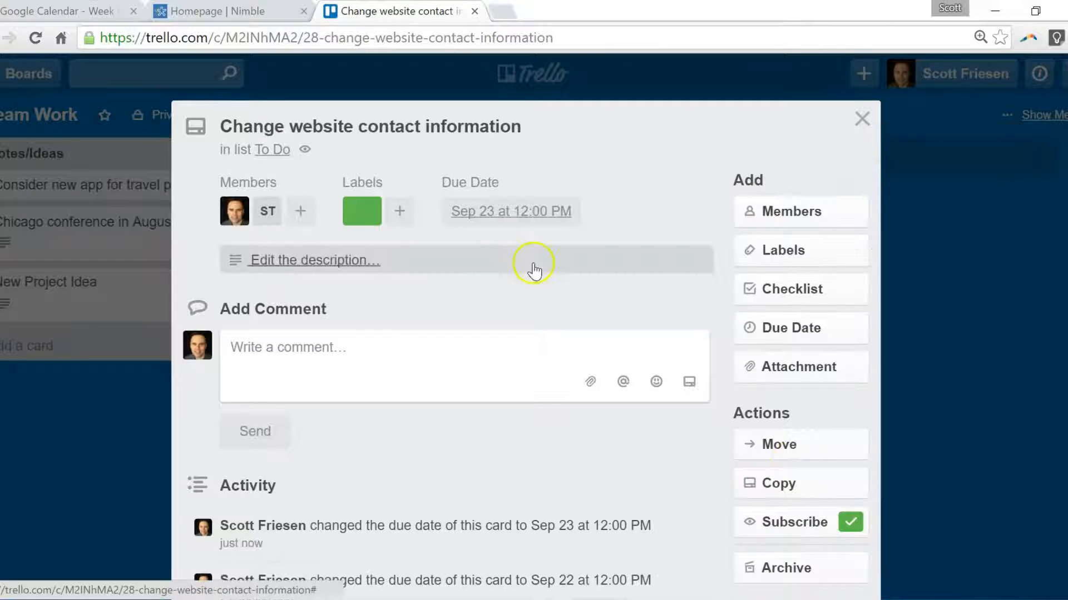
{"action": "mouse_move", "coordinate": [270, 214]}
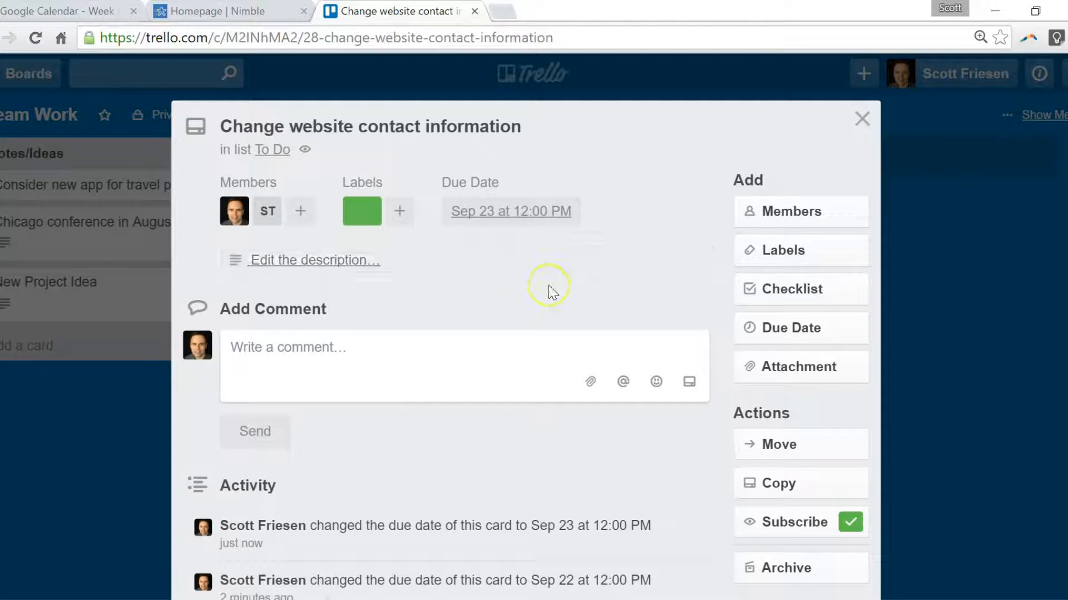
{"action": "left_click", "coordinate": [800, 251]}
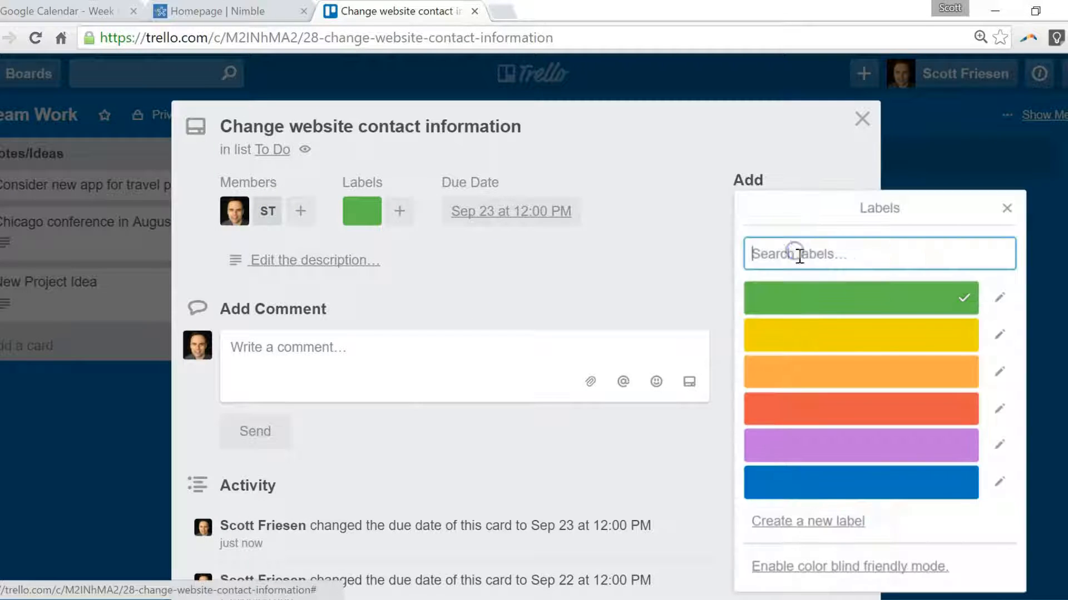
{"action": "left_click", "coordinate": [861, 334]}
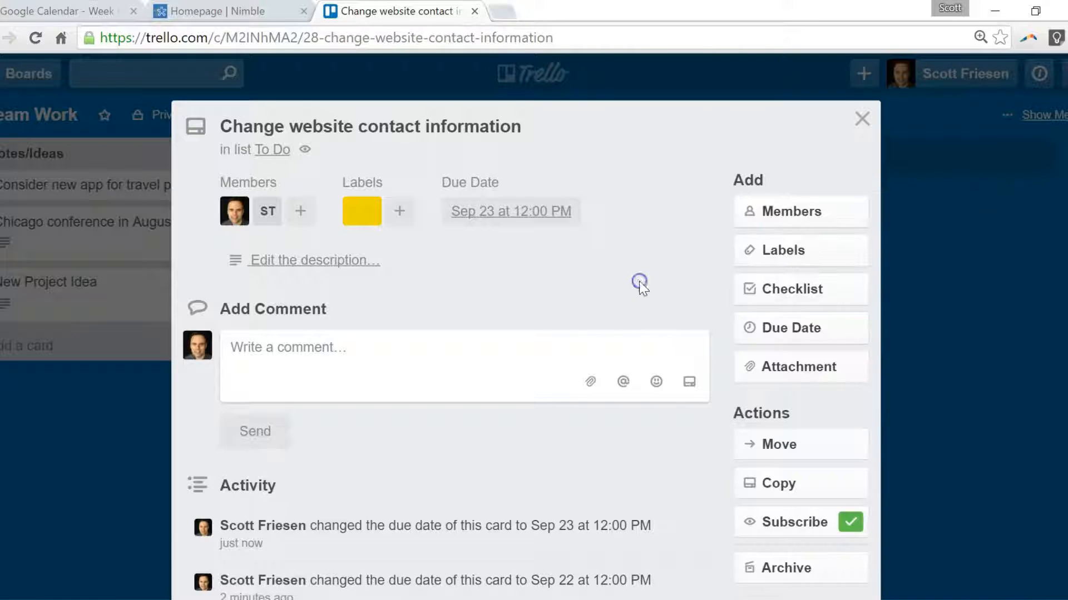
{"action": "mouse_move", "coordinate": [540, 288]}
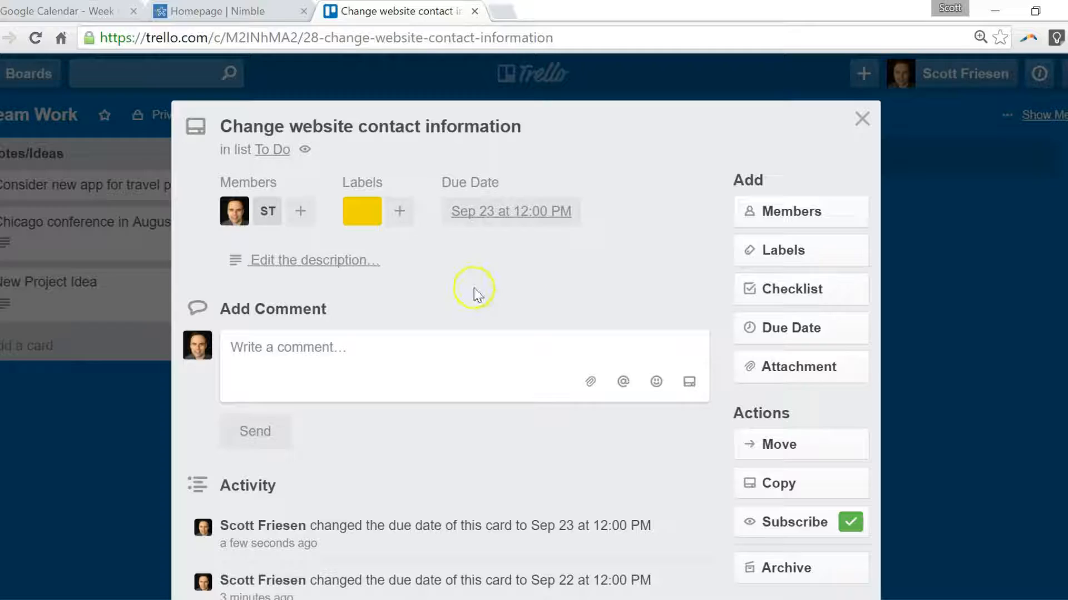
{"action": "mouse_move", "coordinate": [539, 285]}
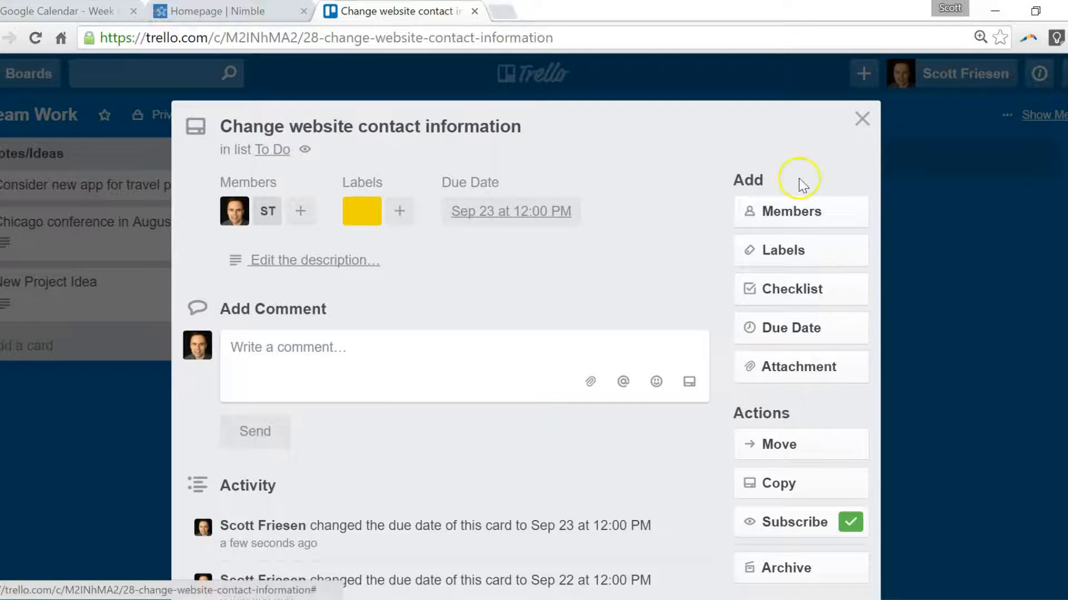
{"action": "mouse_move", "coordinate": [485, 295]}
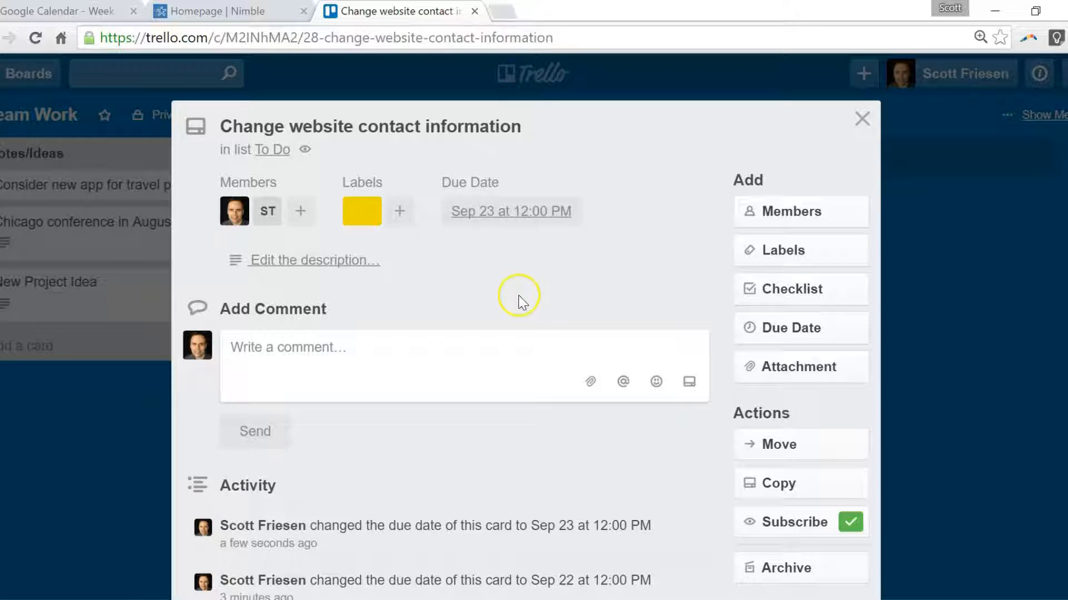
Step: Close the card window to return to the Team Work board
{"action": "left_click", "coordinate": [861, 119]}
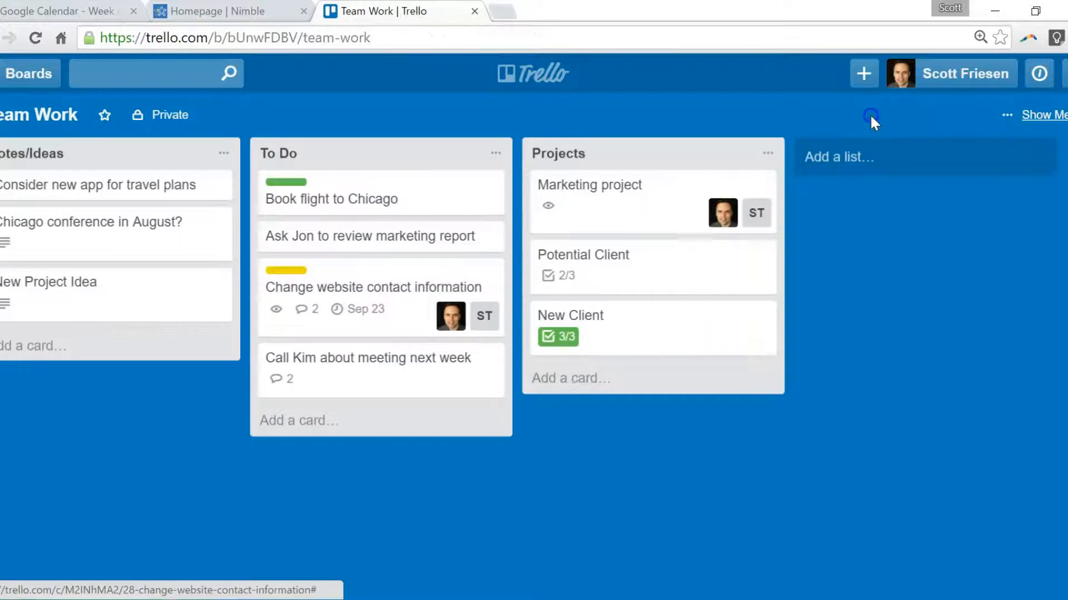
{"action": "mouse_move", "coordinate": [931, 275]}
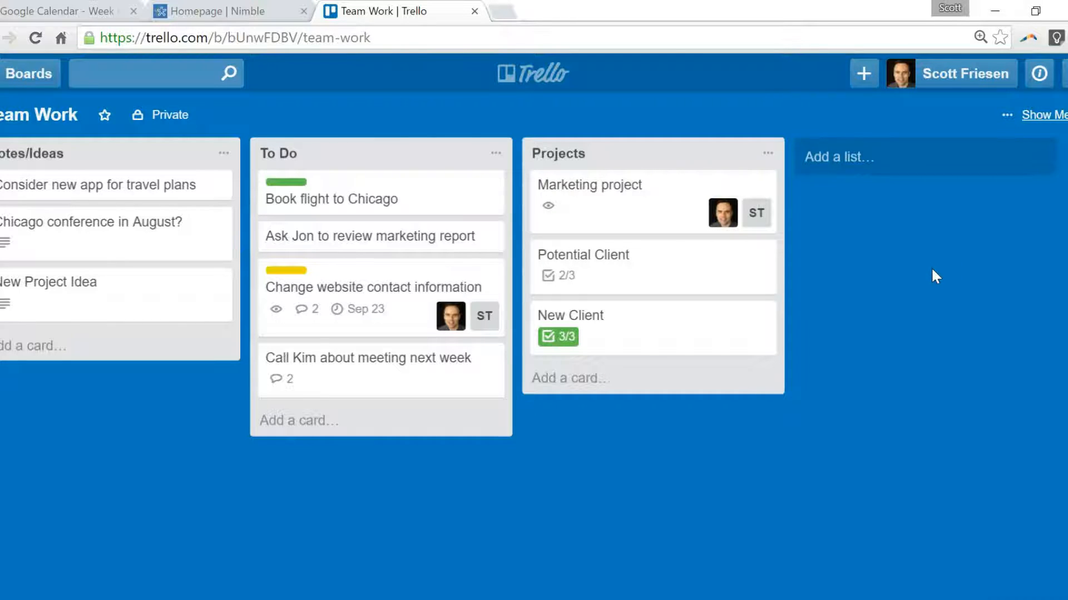
{"action": "mouse_move", "coordinate": [939, 274]}
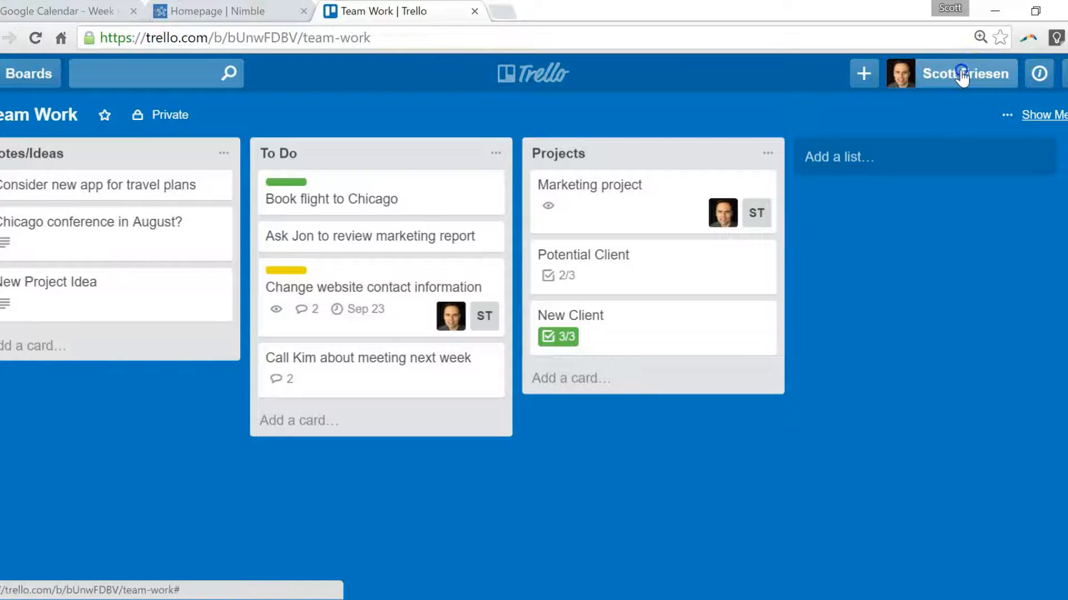
Step: Open account Settings from the account menu and scroll to Notifications
{"action": "left_click", "coordinate": [961, 74]}
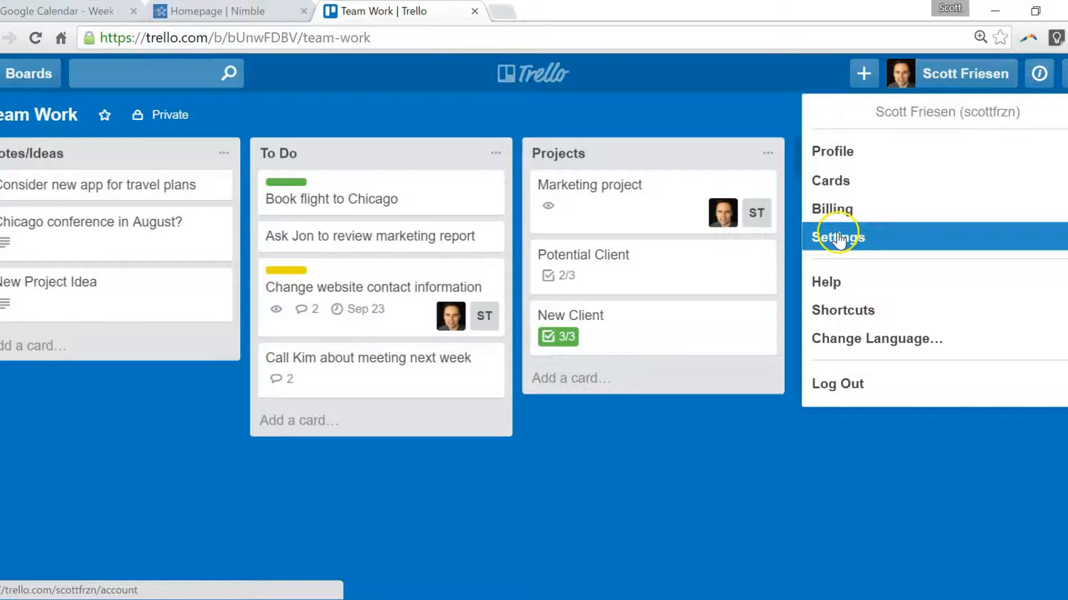
{"action": "left_click", "coordinate": [838, 237]}
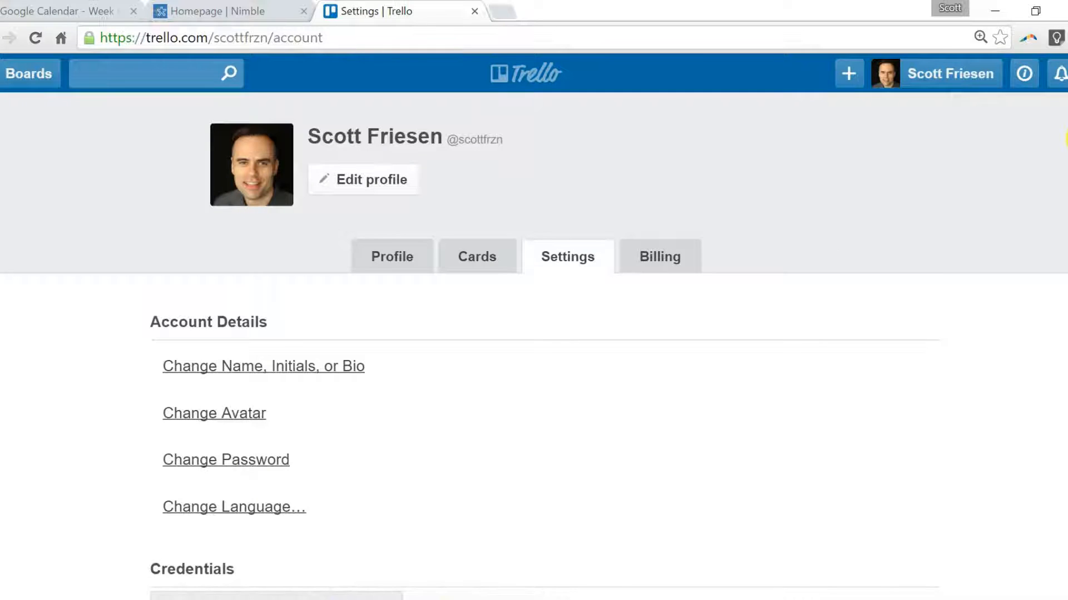
{"action": "scroll", "scroll_direction": "down", "scroll_amount": 3}
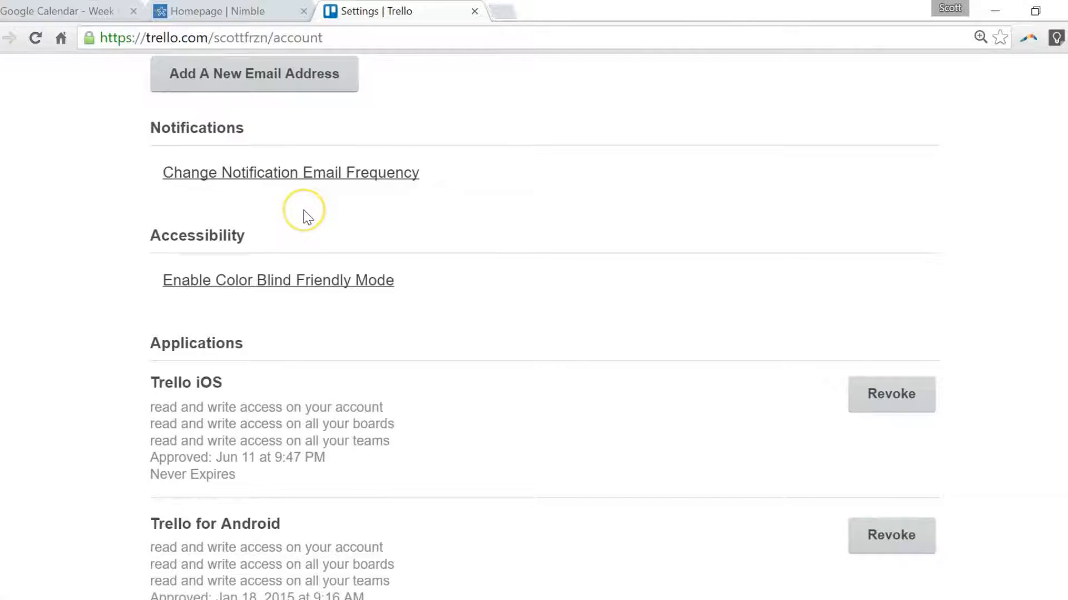
{"action": "mouse_move", "coordinate": [324, 209]}
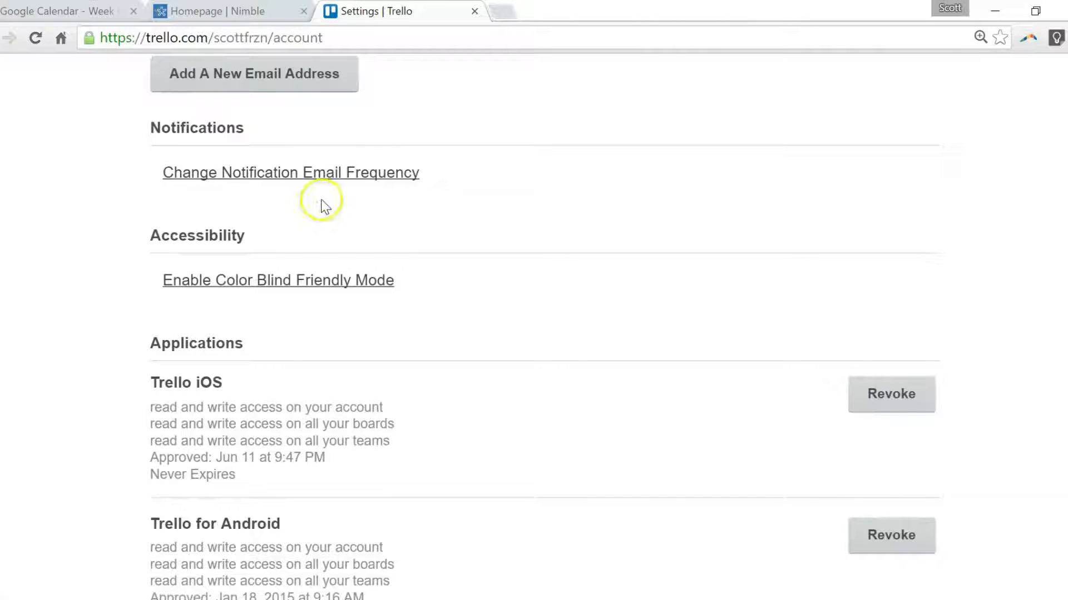
Step: Keep notification email frequency on Periodically, then open the Team Work board
{"action": "left_click", "coordinate": [290, 172]}
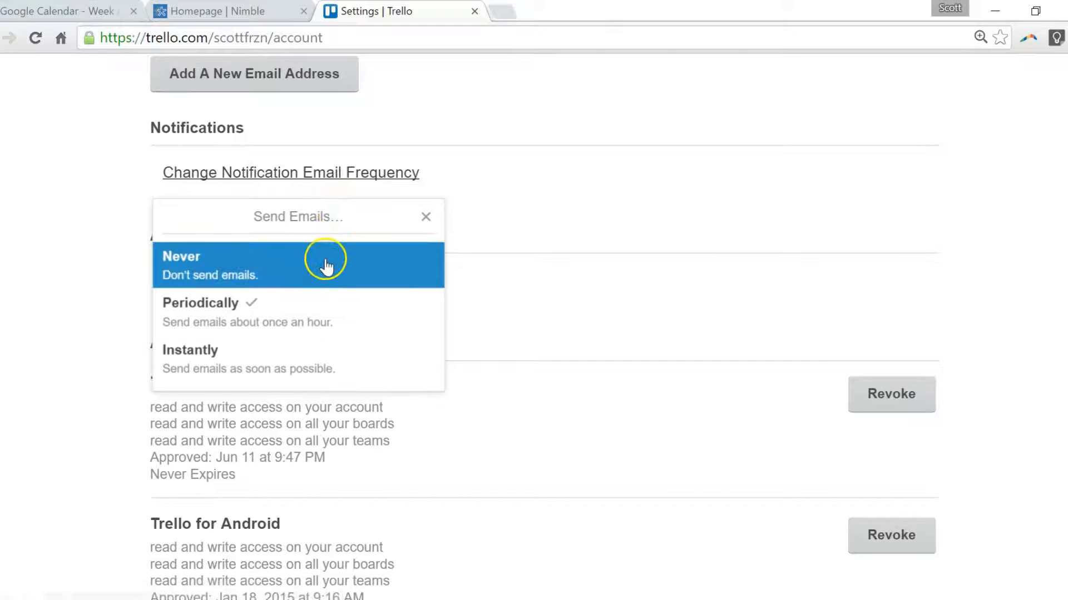
{"action": "mouse_move", "coordinate": [378, 370]}
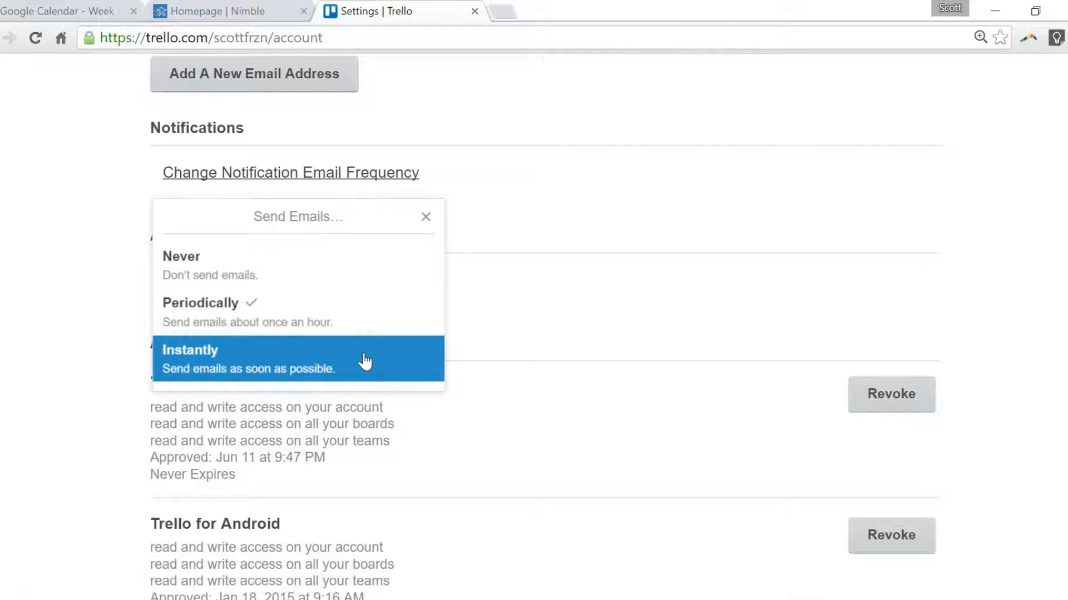
{"action": "left_click", "coordinate": [351, 350]}
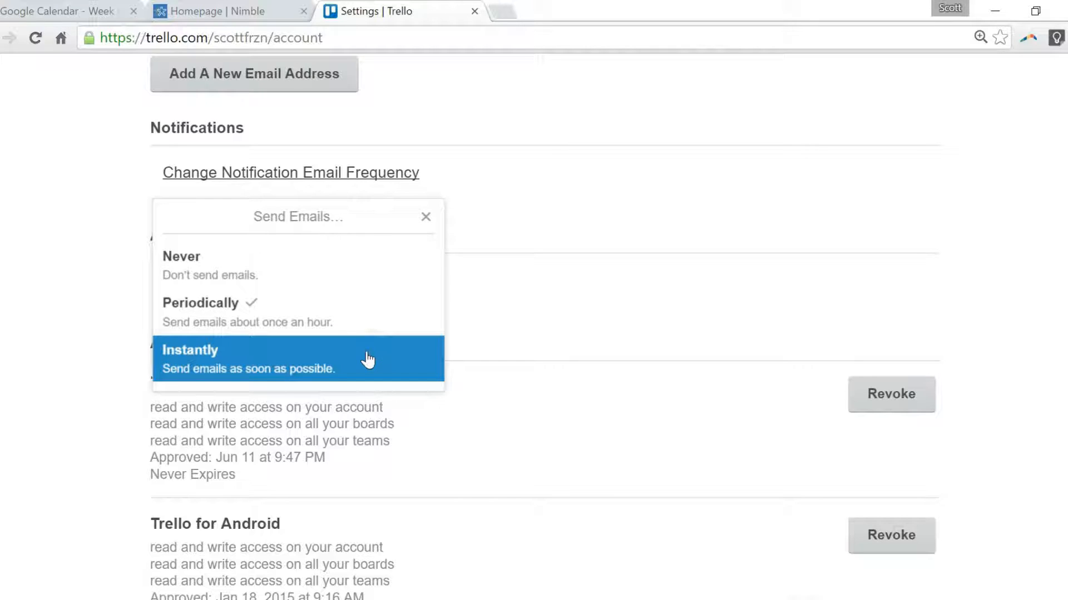
{"action": "mouse_move", "coordinate": [360, 319]}
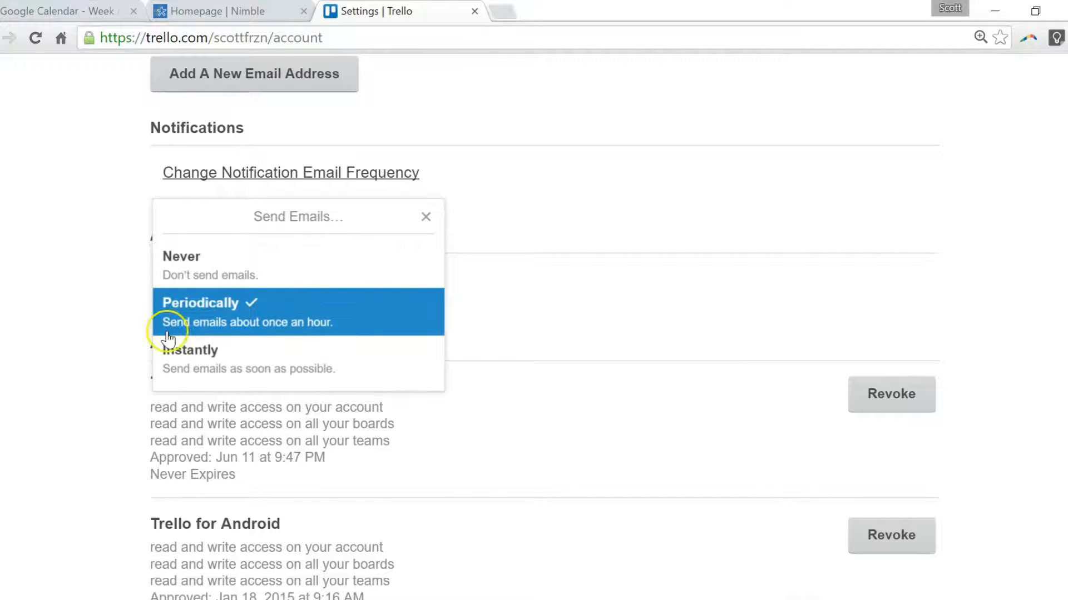
{"action": "mouse_move", "coordinate": [245, 338]}
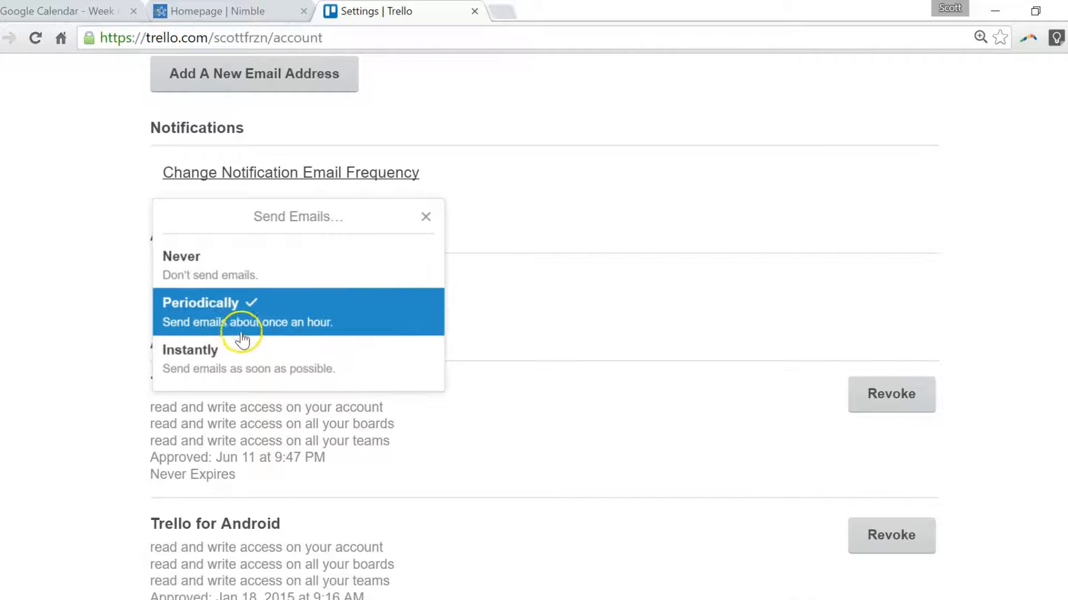
{"action": "mouse_move", "coordinate": [387, 316]}
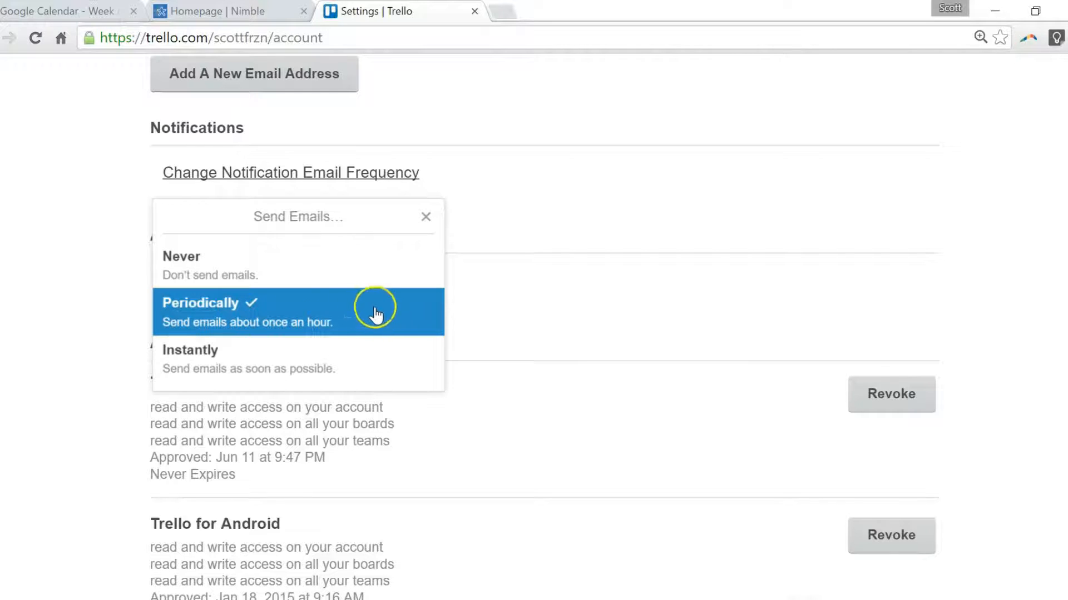
{"action": "mouse_move", "coordinate": [315, 308]}
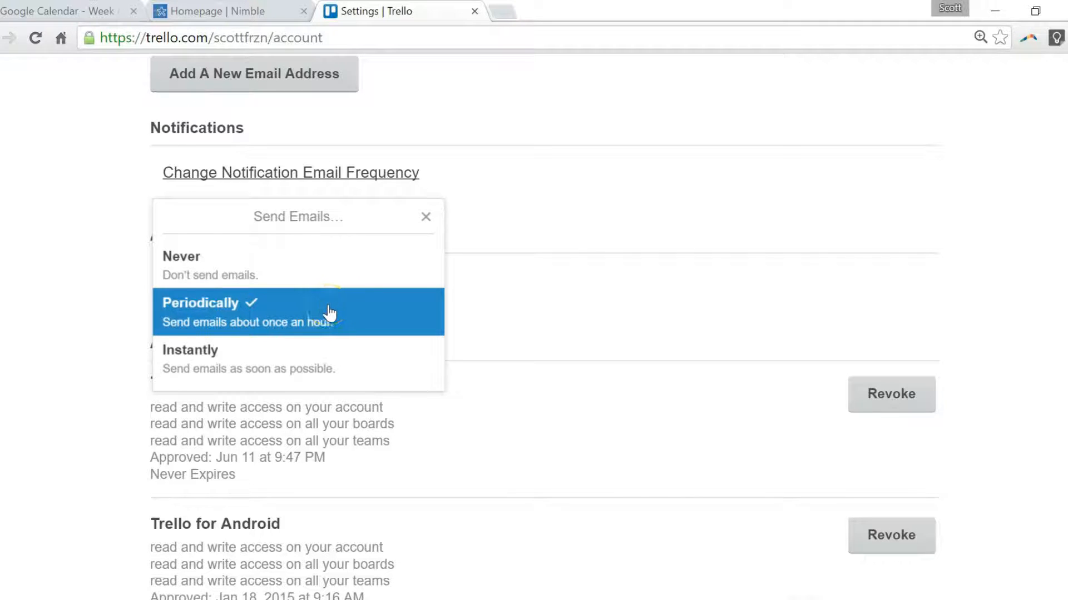
{"action": "mouse_move", "coordinate": [373, 310]}
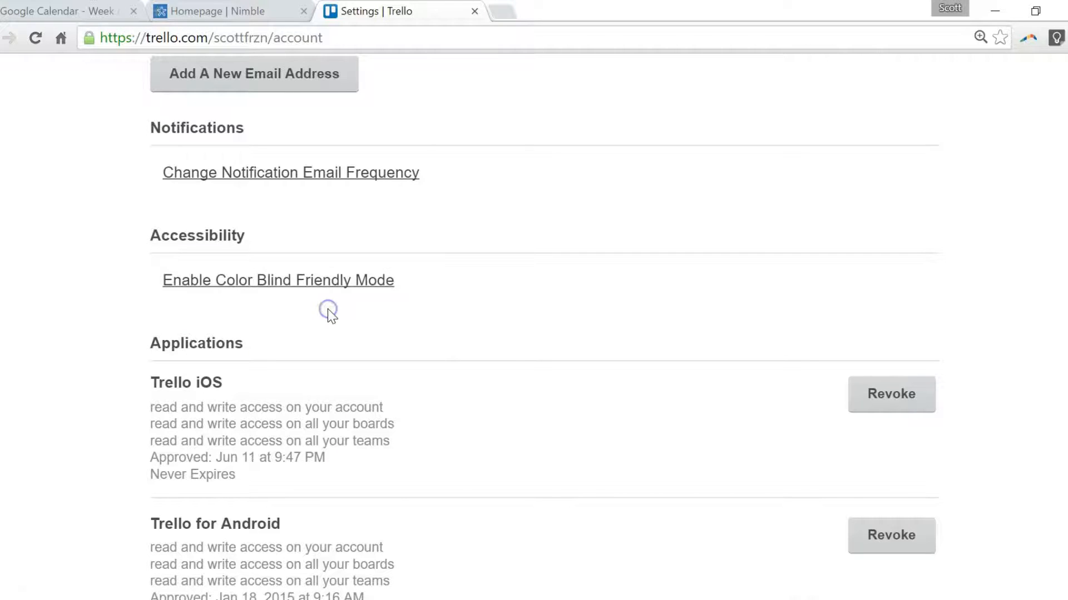
{"action": "left_click", "coordinate": [290, 172]}
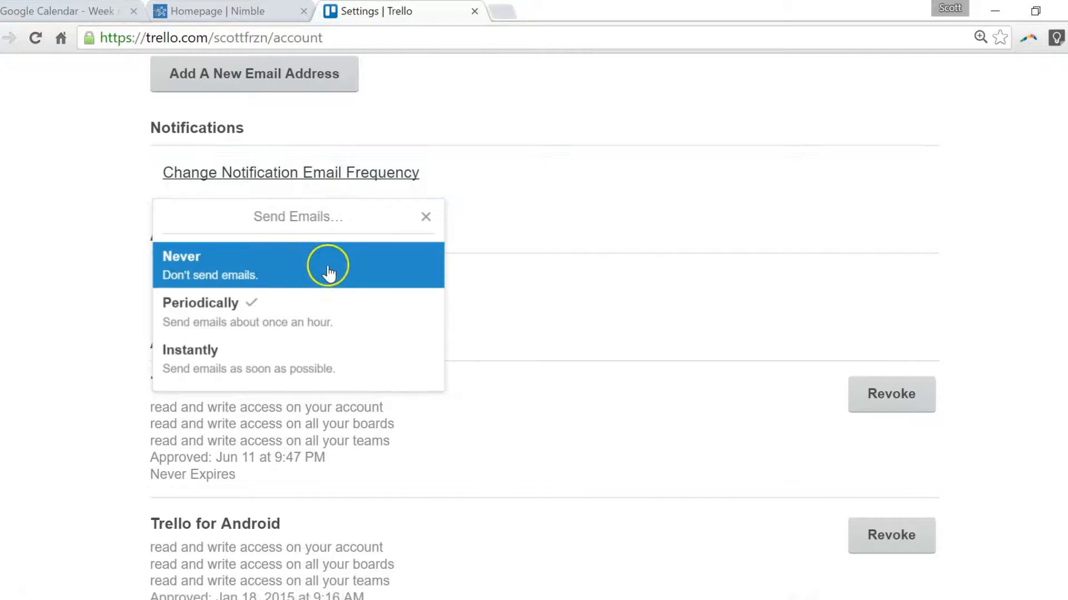
{"action": "mouse_move", "coordinate": [320, 275]}
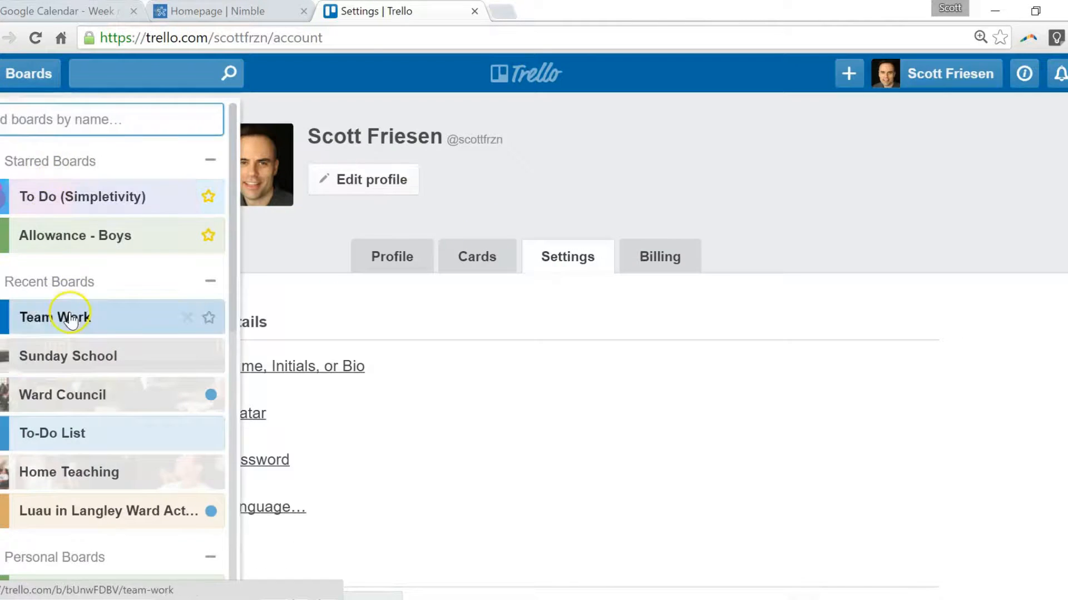
{"action": "left_click", "coordinate": [62, 318]}
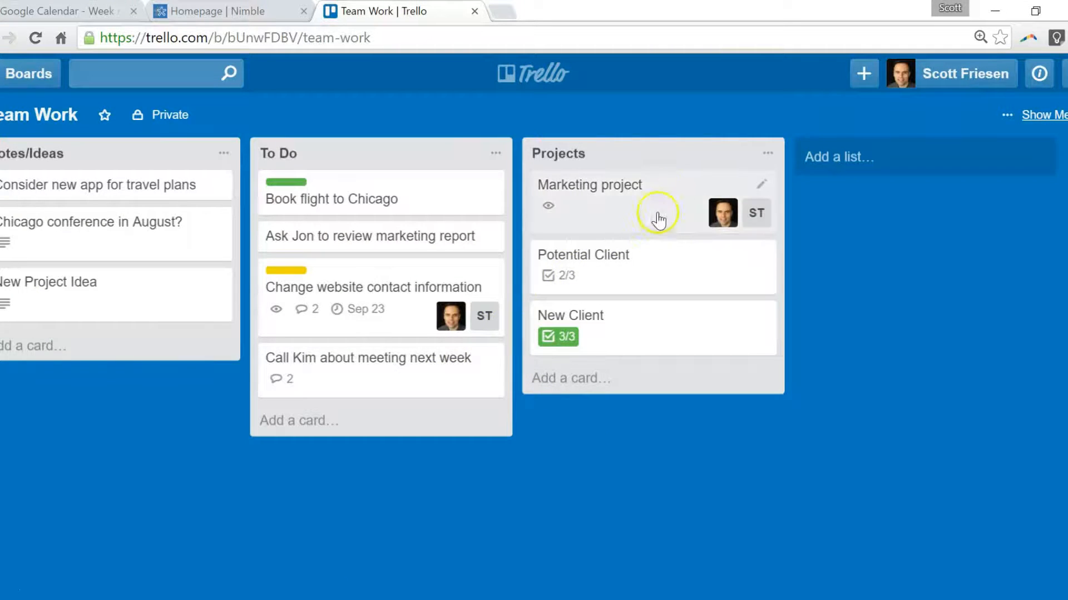
Step: Open the Marketing project card in the Projects list
{"action": "left_click", "coordinate": [590, 185]}
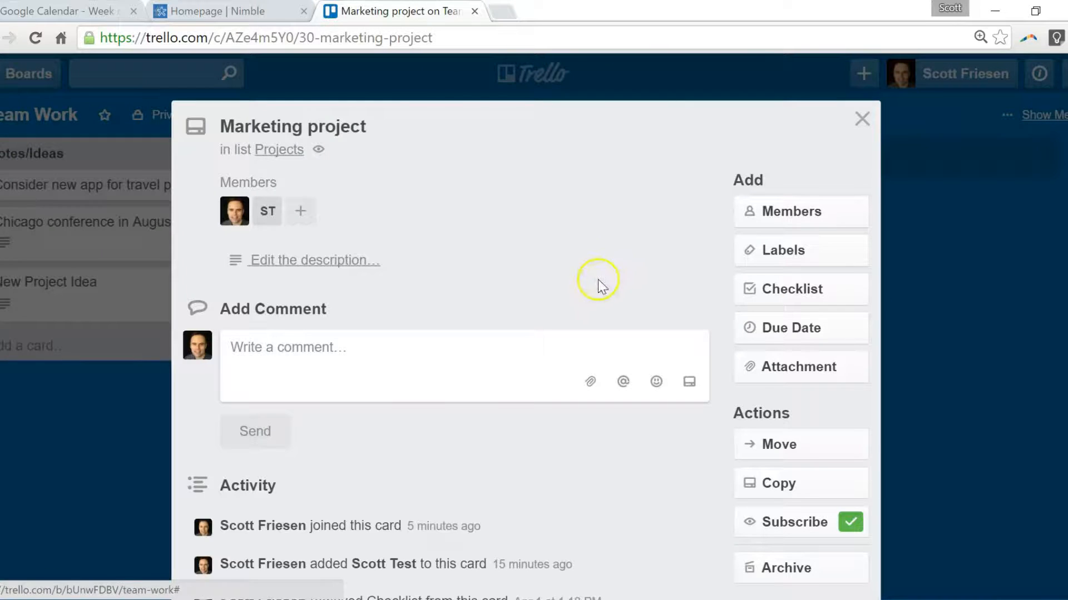
{"action": "mouse_move", "coordinate": [681, 258]}
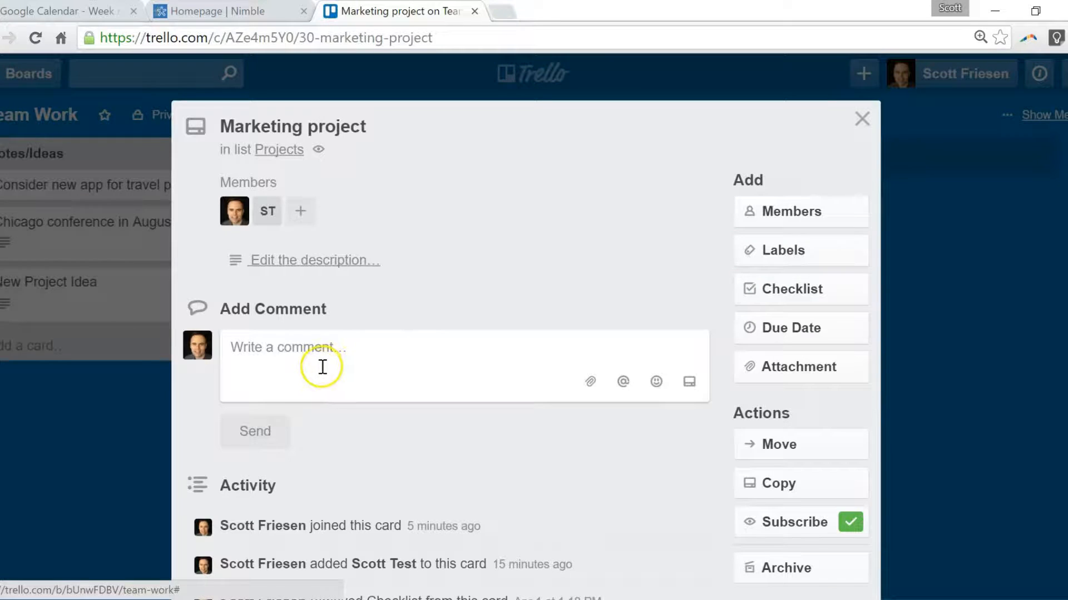
{"action": "mouse_move", "coordinate": [740, 392]}
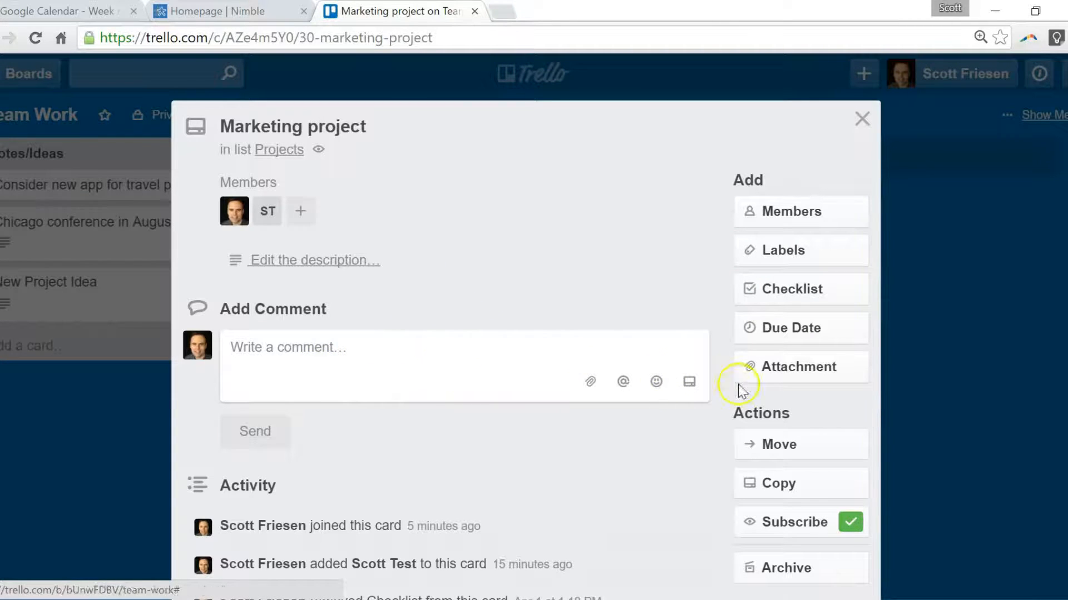
{"action": "mouse_move", "coordinate": [485, 313]}
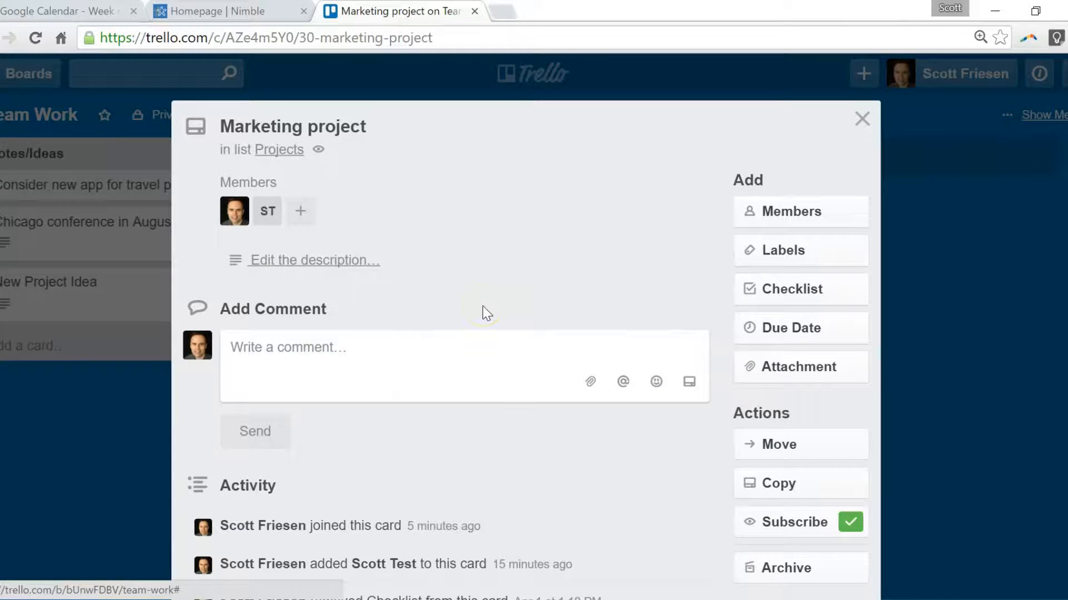
{"action": "mouse_move", "coordinate": [274, 219]}
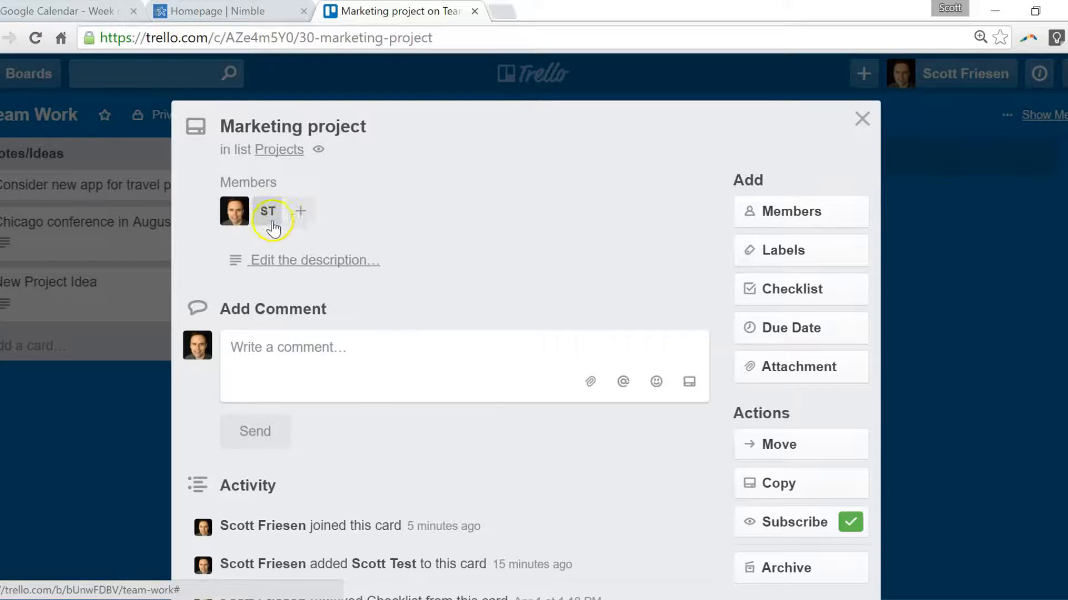
{"action": "mouse_move", "coordinate": [545, 295]}
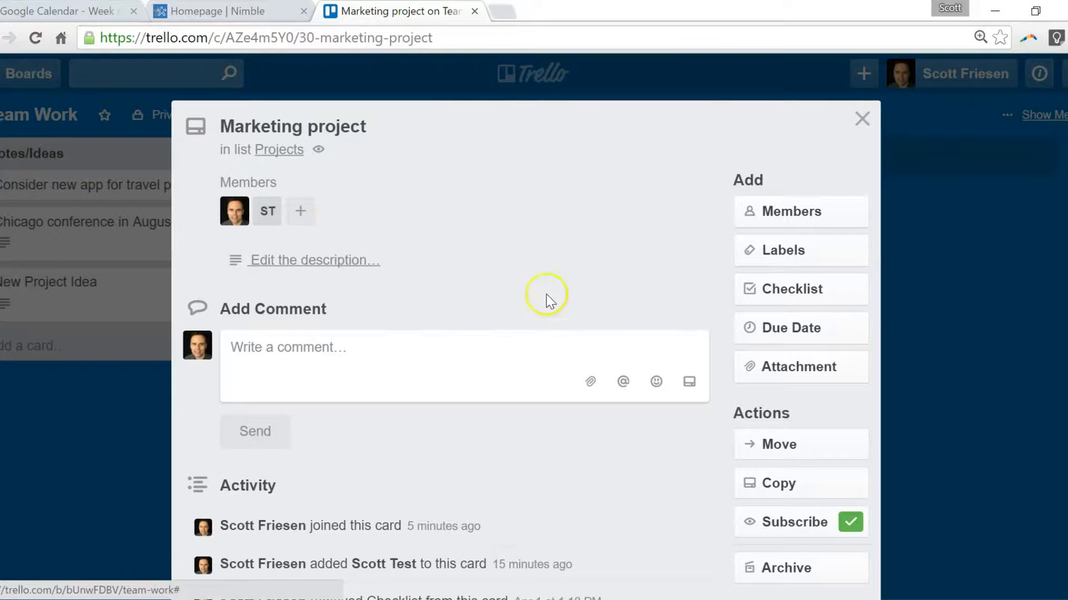
{"action": "mouse_move", "coordinate": [573, 311]}
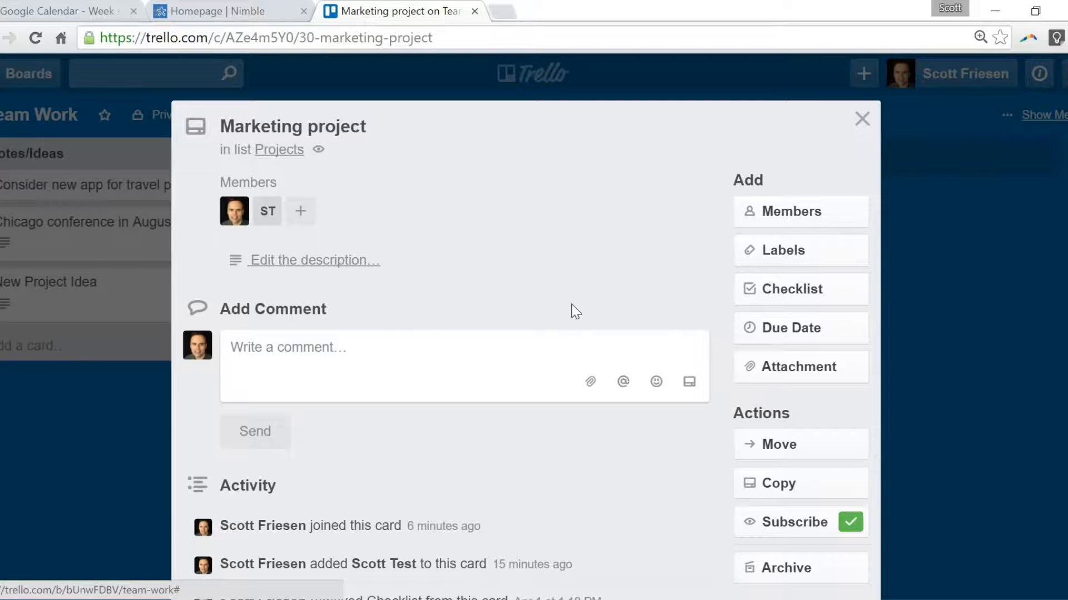
Step: Close the Marketing project card window
{"action": "left_click", "coordinate": [862, 118]}
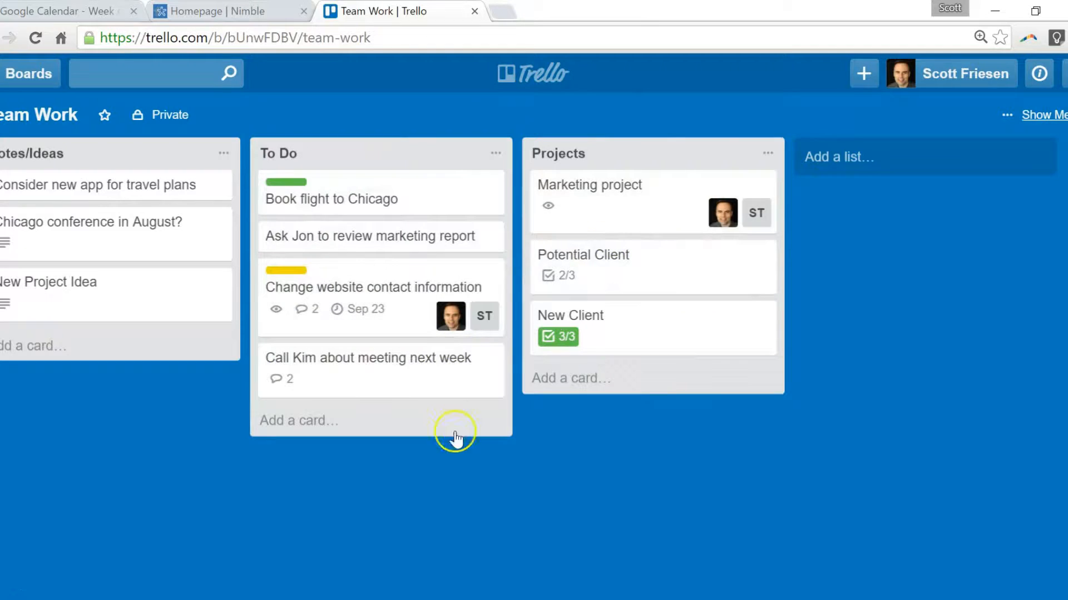
{"action": "mouse_move", "coordinate": [561, 442]}
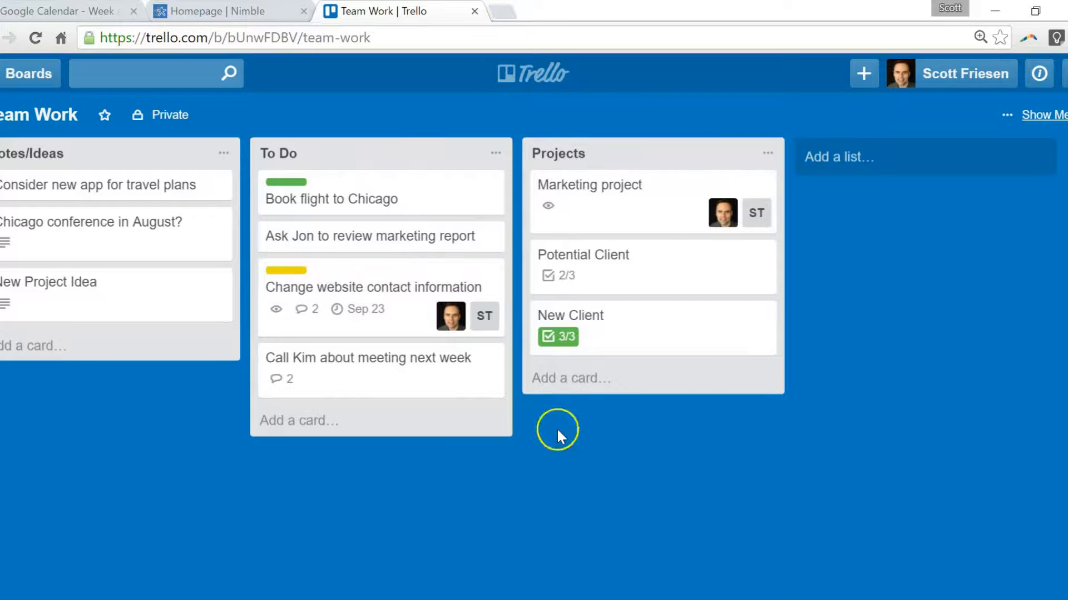
{"action": "mouse_move", "coordinate": [467, 289]}
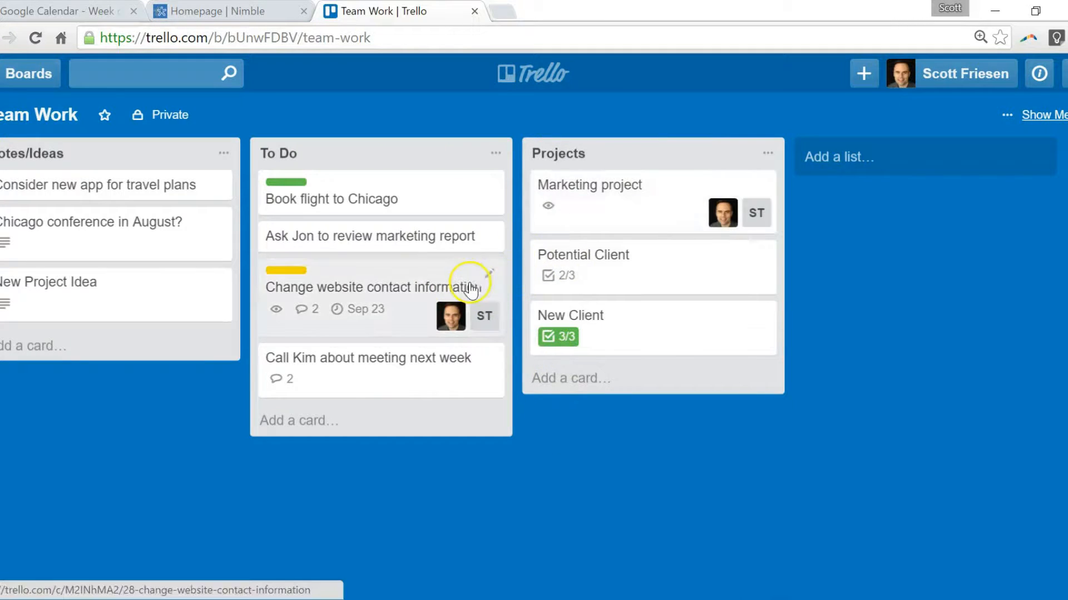
{"action": "mouse_move", "coordinate": [433, 293]}
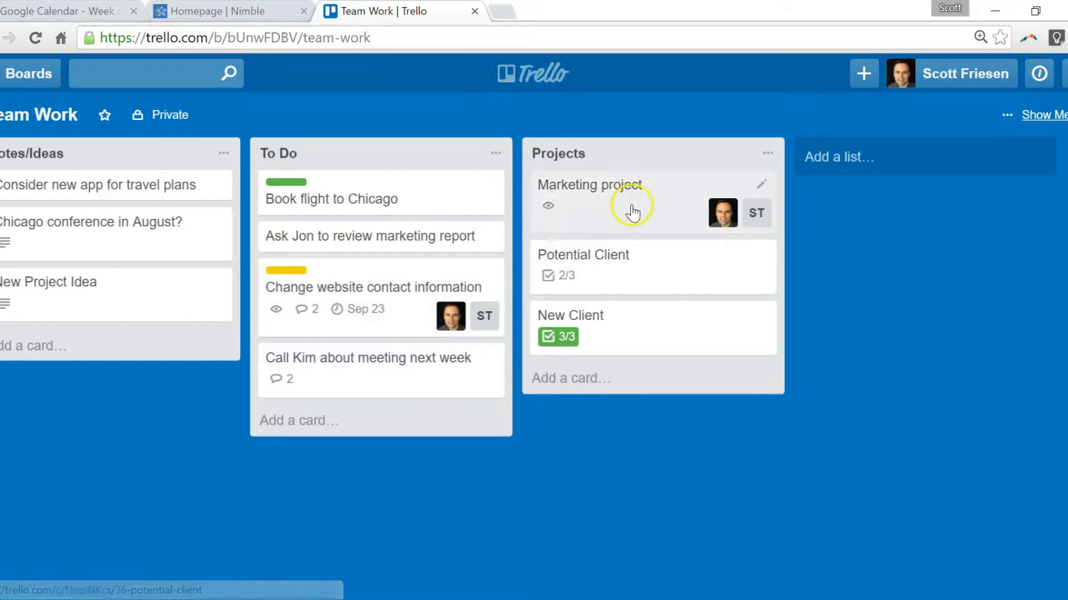
{"action": "mouse_move", "coordinate": [606, 236]}
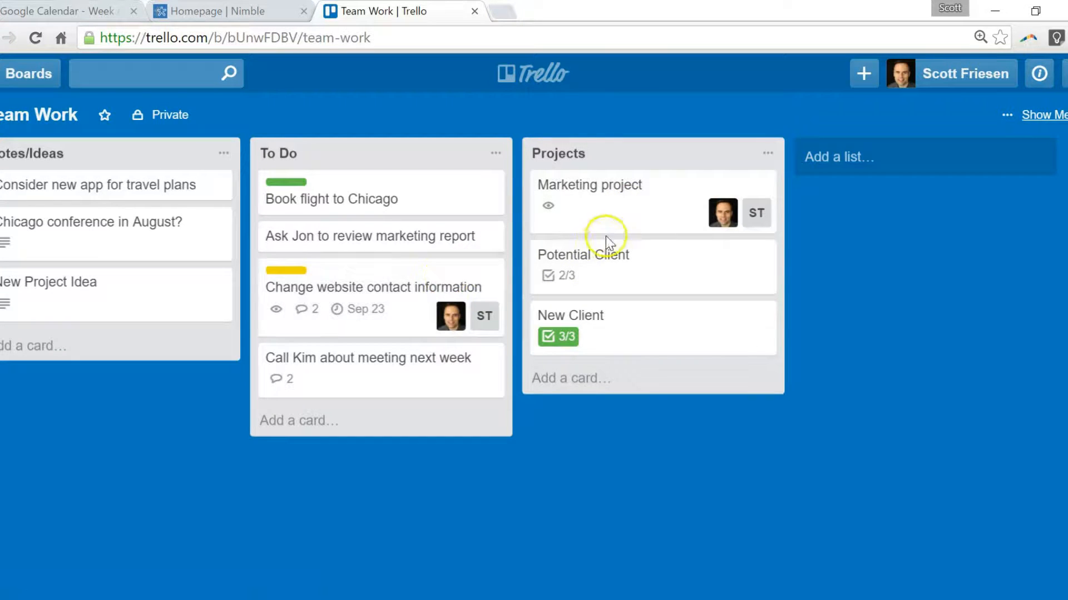
Step: Open the Marketing project card from Projects again
{"action": "left_click", "coordinate": [589, 184]}
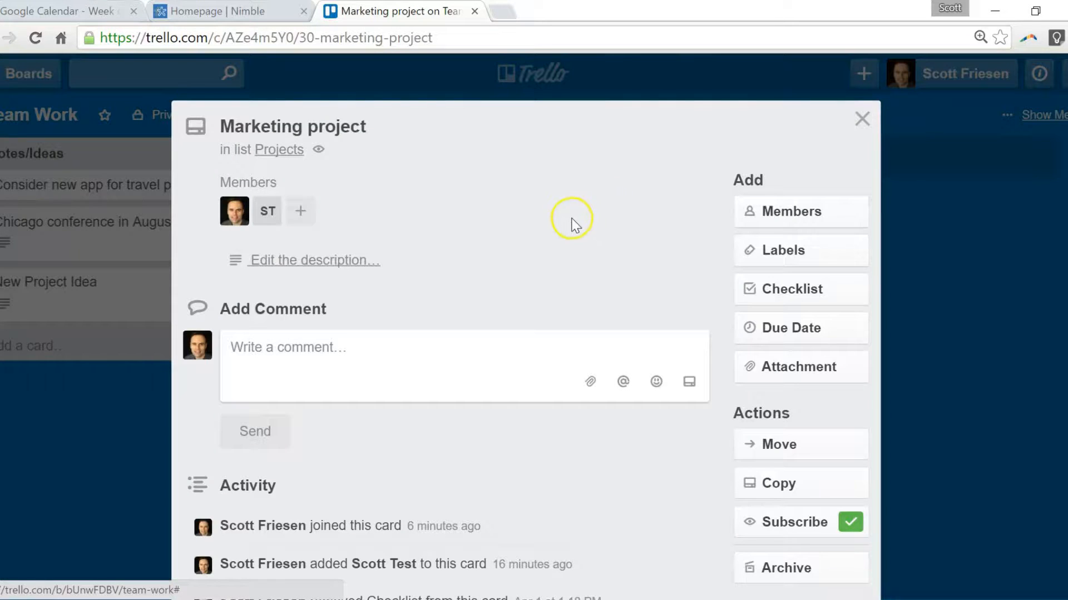
{"action": "mouse_move", "coordinate": [563, 239]}
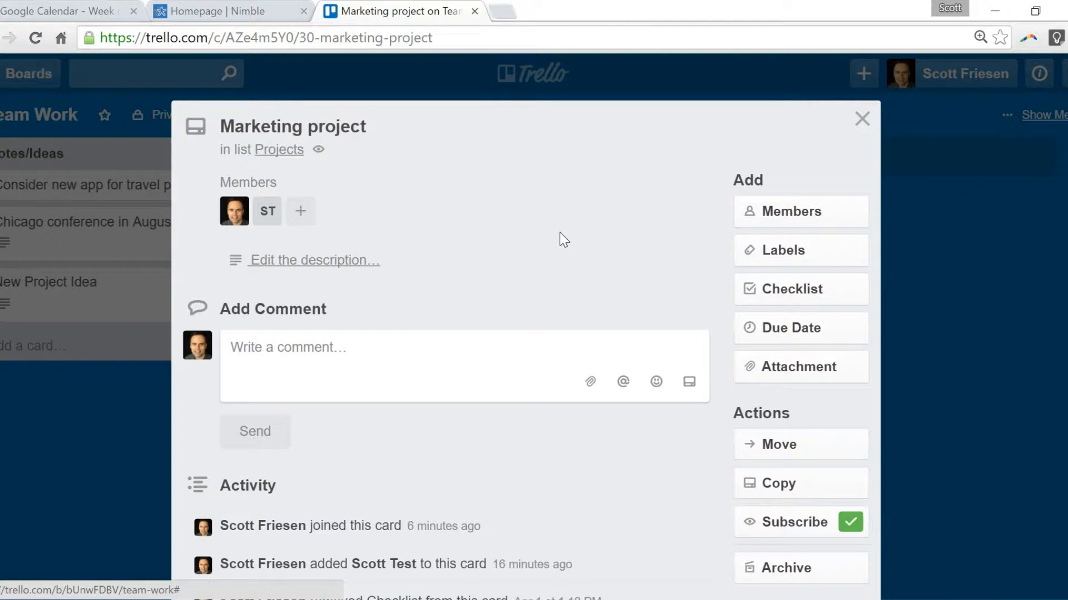
Step: Close the card and show the notification email frequency options, with Periodically checked
{"action": "left_click", "coordinate": [861, 118]}
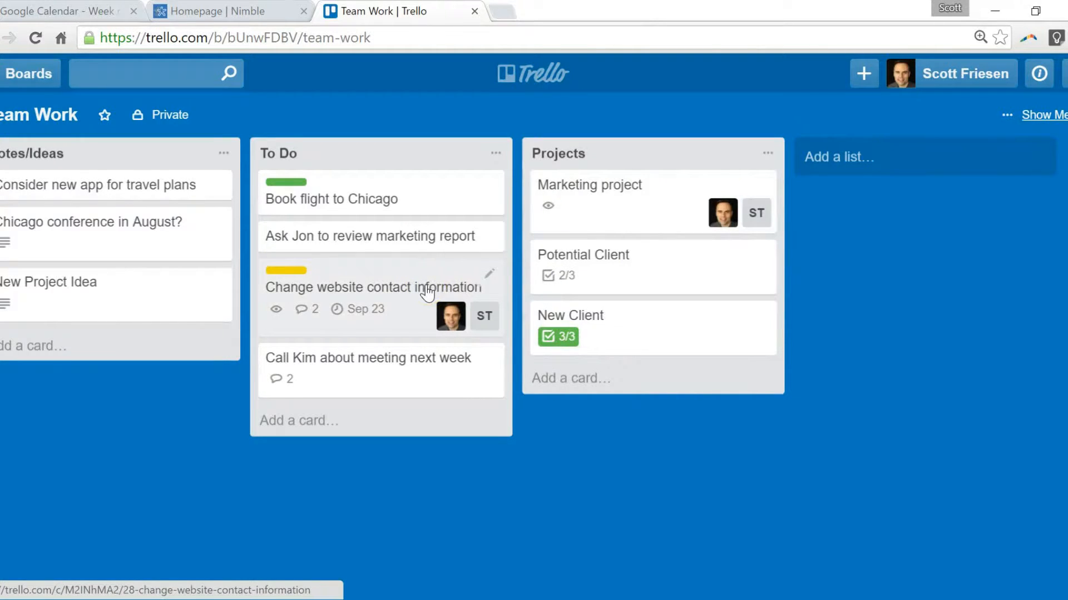
{"action": "mouse_move", "coordinate": [367, 387]}
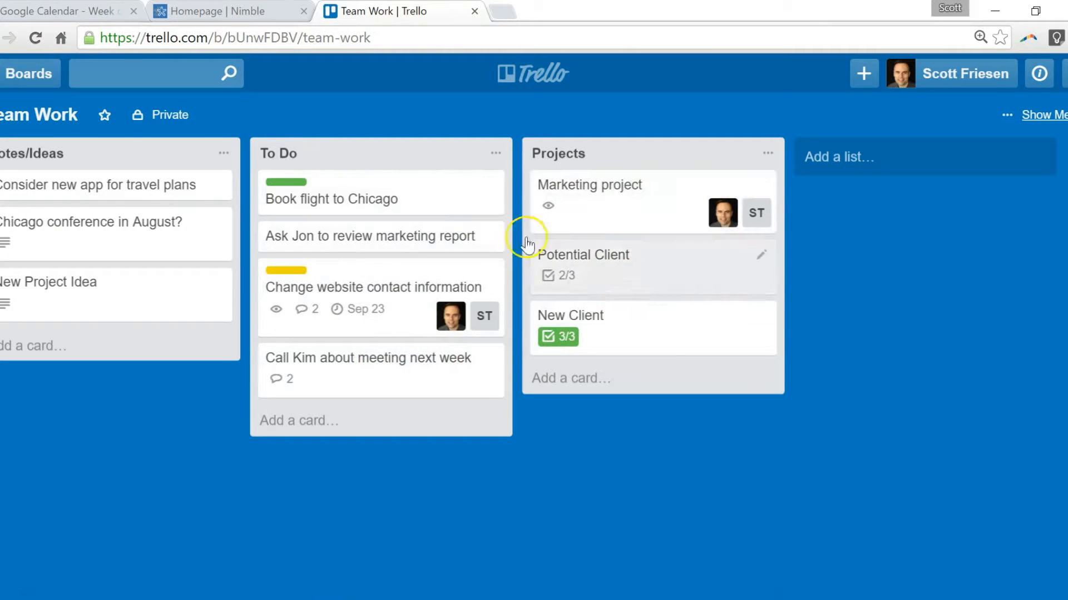
{"action": "mouse_move", "coordinate": [381, 313]}
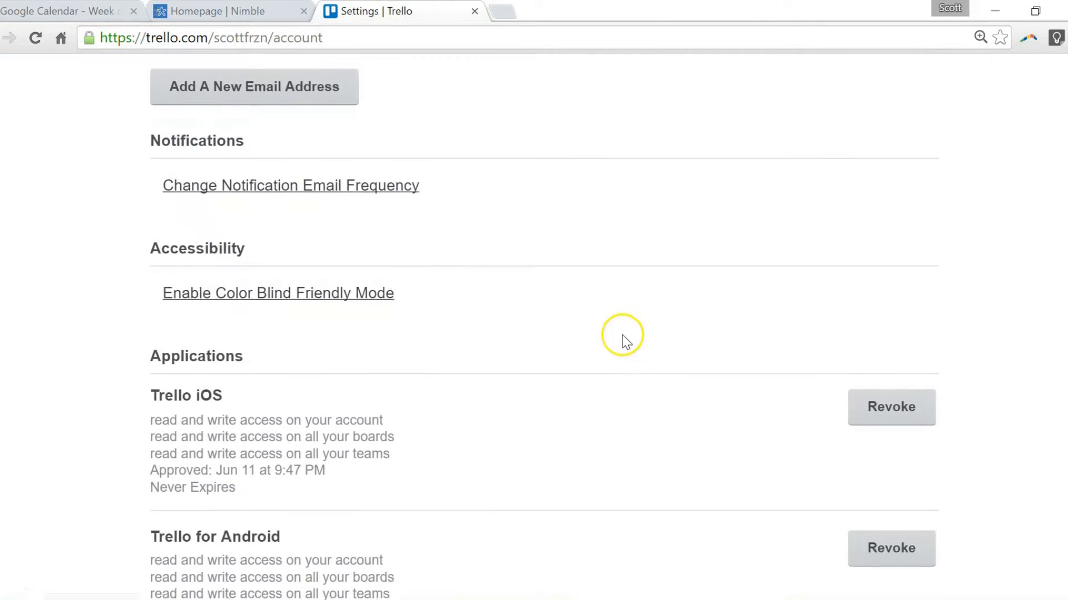
{"action": "left_click", "coordinate": [290, 185]}
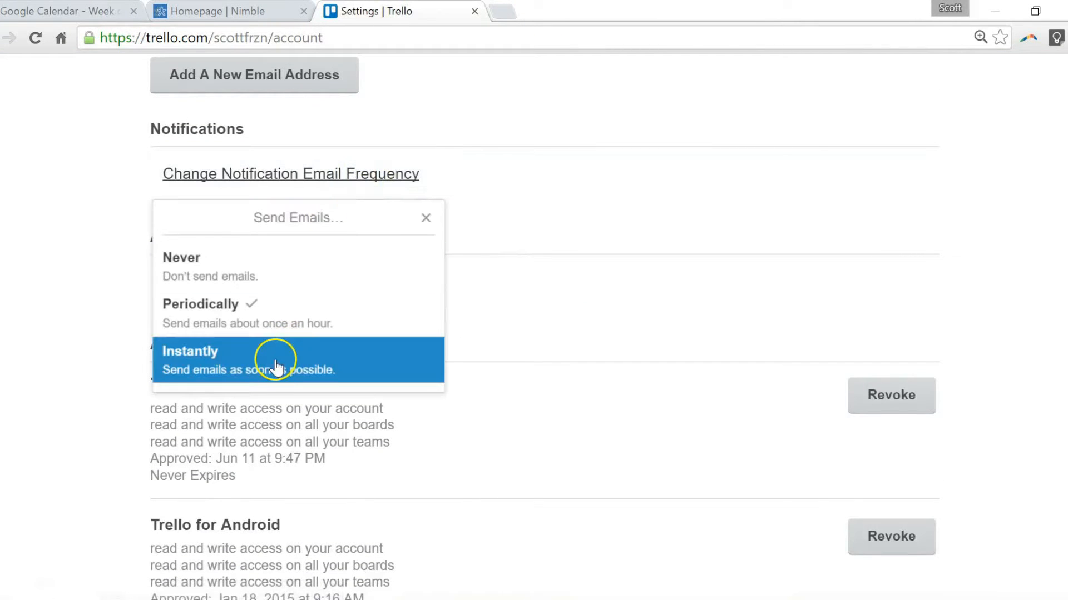